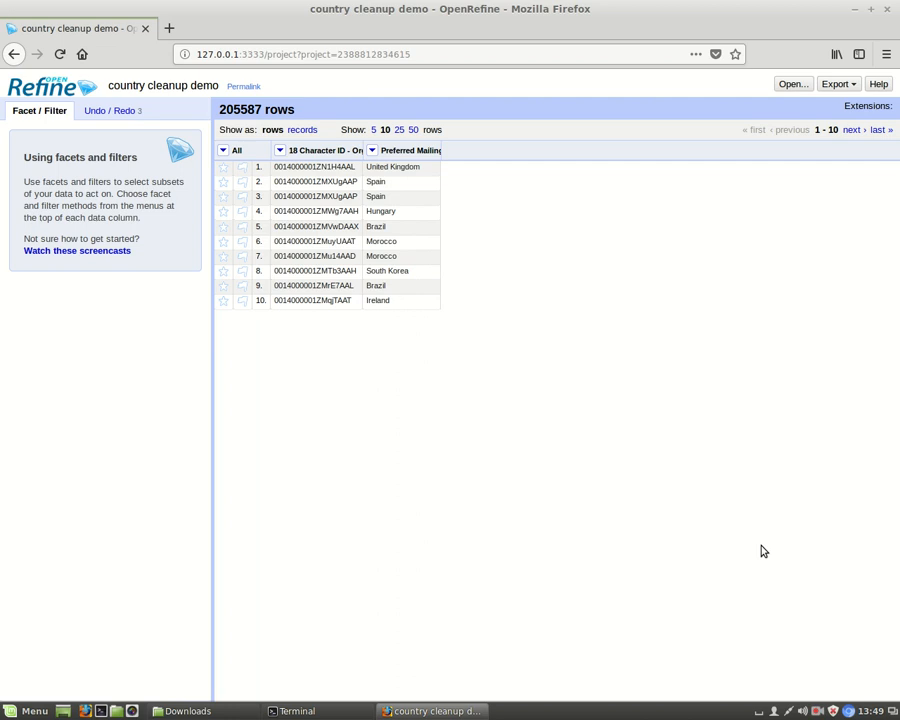
mouse_move(504, 414)
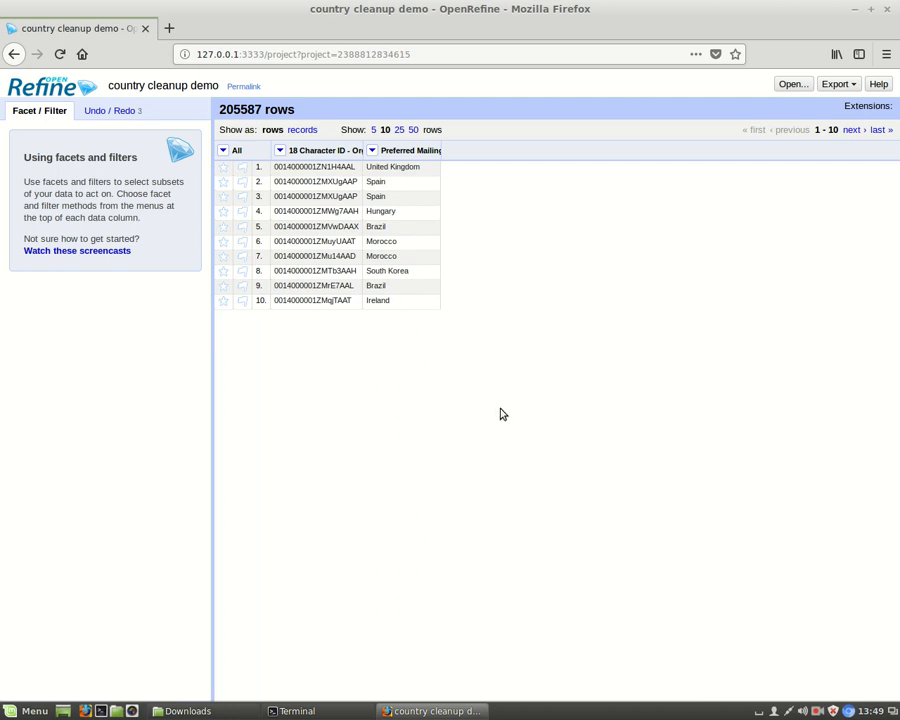
Step: Reveal the column menu and Facet options for Preferred Mailing Country
left_click(374, 150)
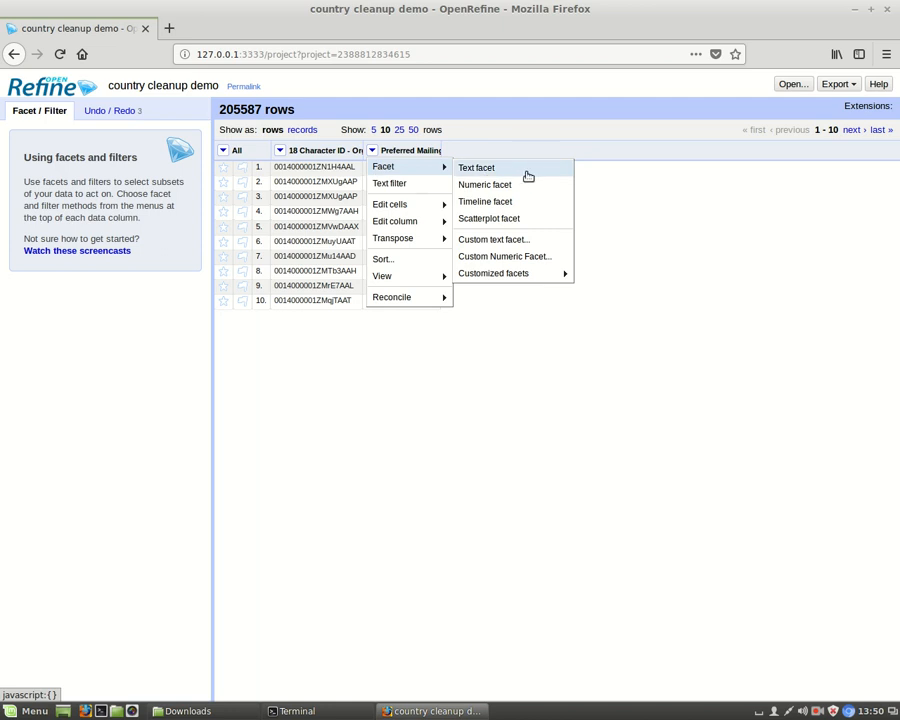
Step: Create a text facet on Preferred Mailing Country and scan its 418 variant values like CANADA/Canada
left_click(476, 168)
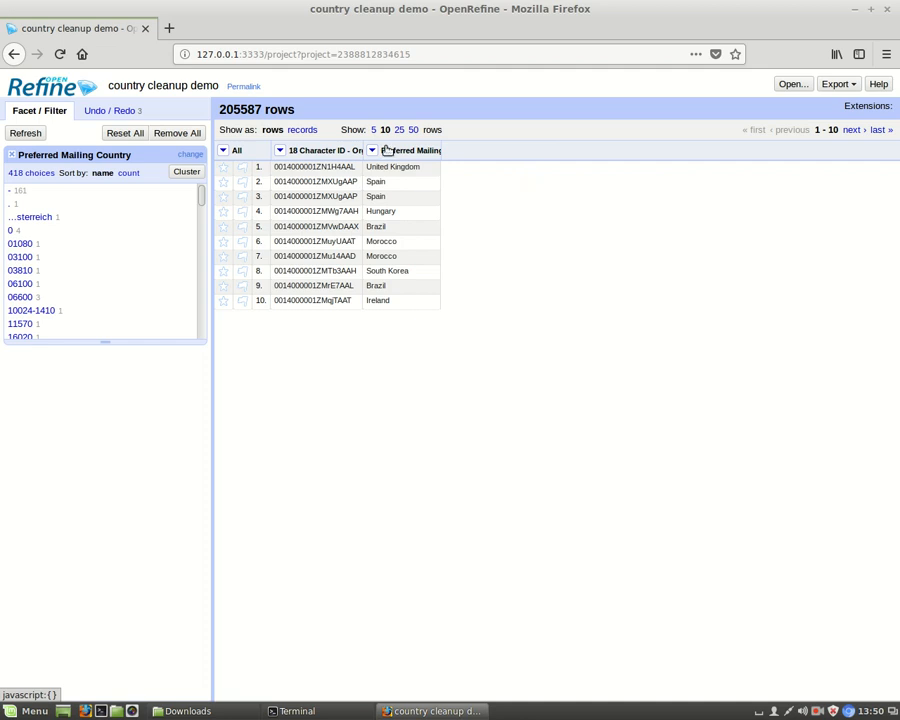
mouse_move(24, 172)
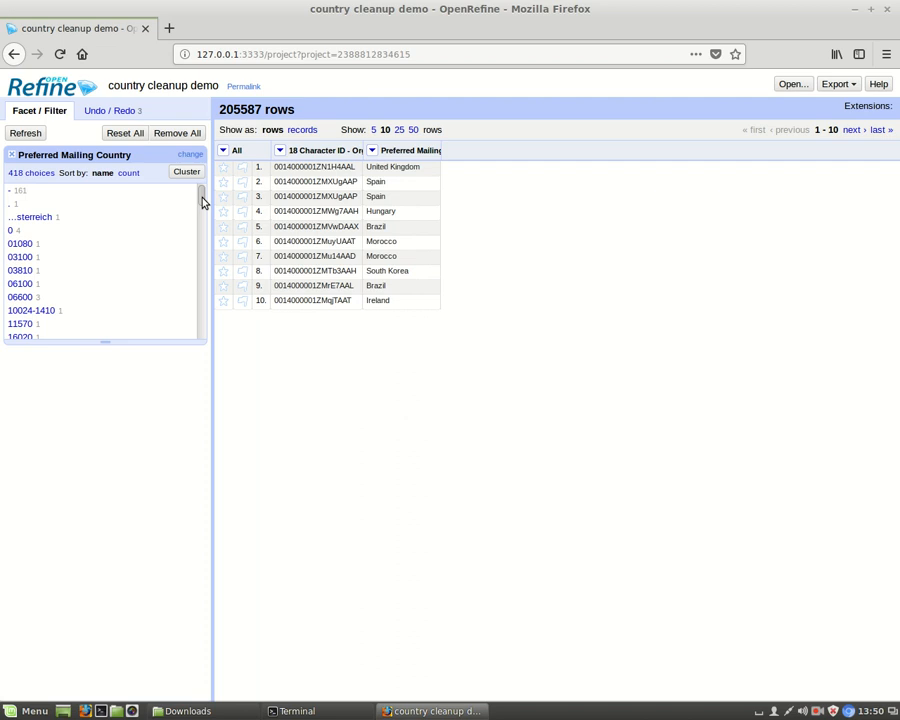
scroll("down", 3)
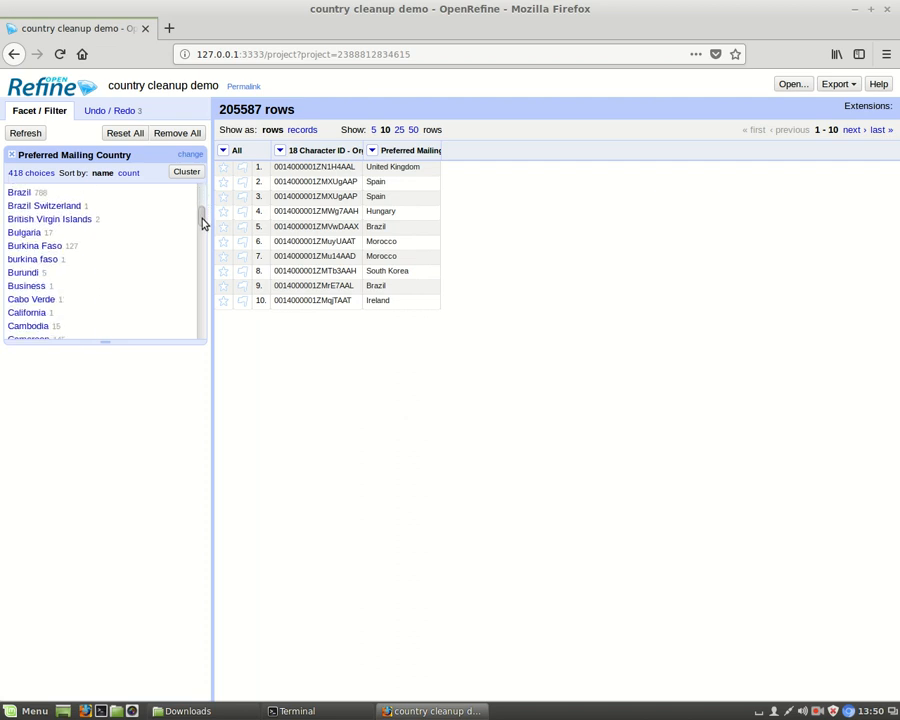
scroll("down", 3)
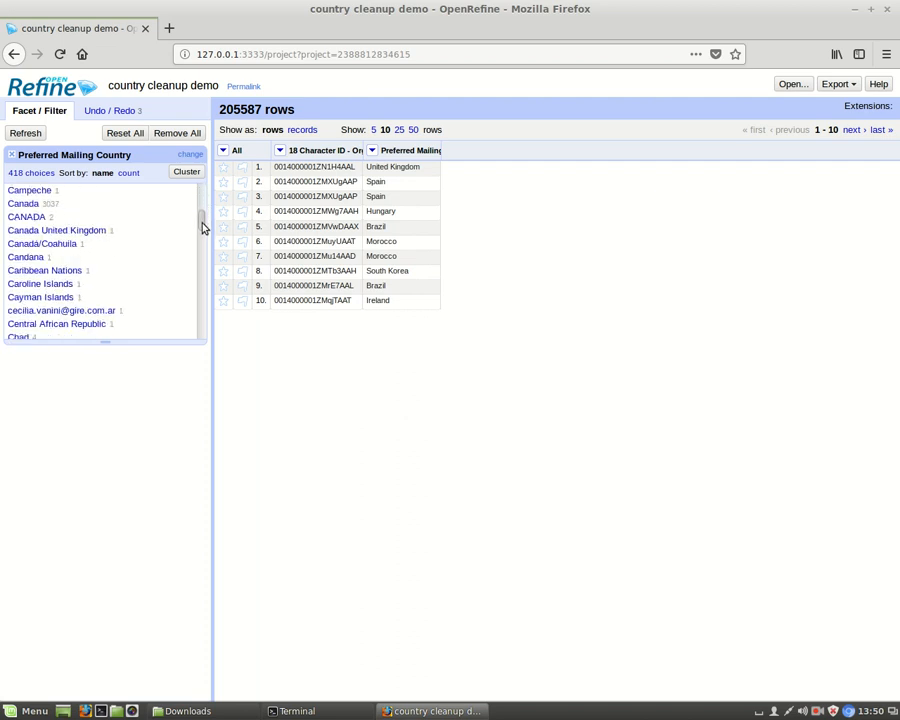
scroll("down", 3)
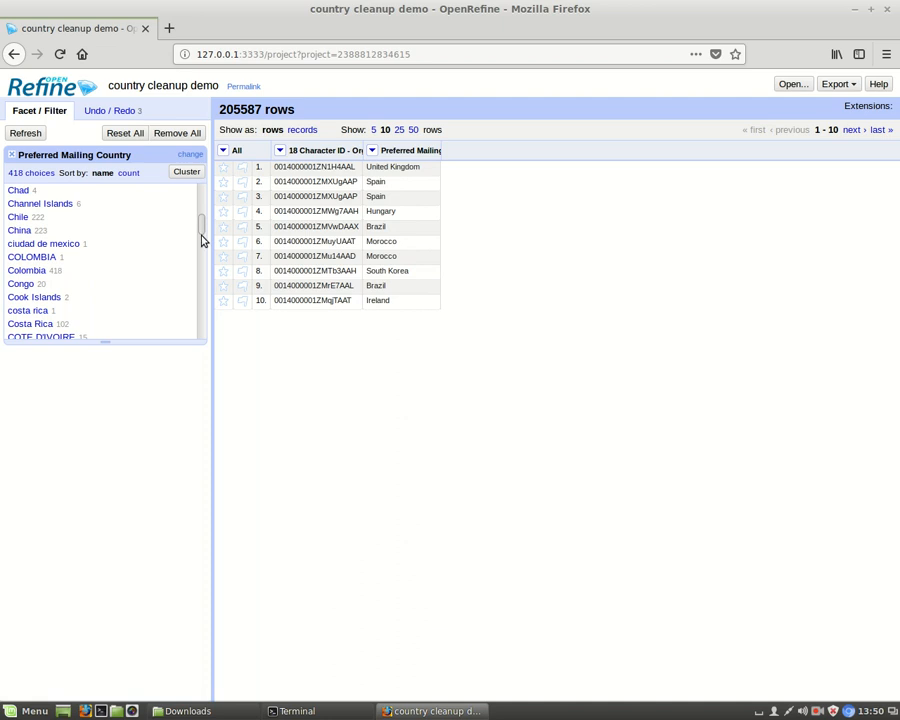
mouse_move(32, 256)
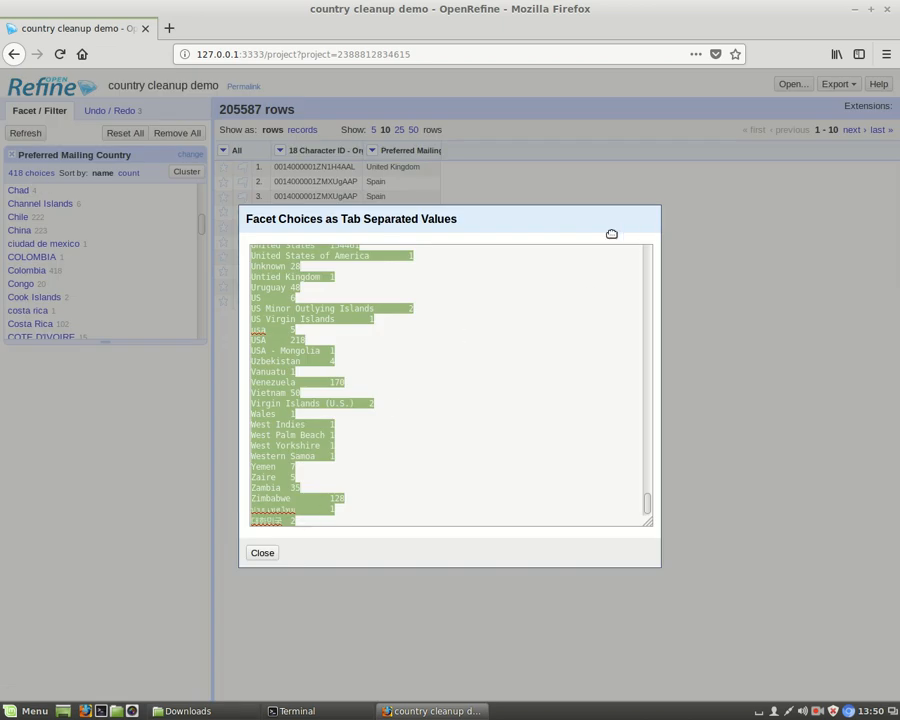
left_click(262, 552)
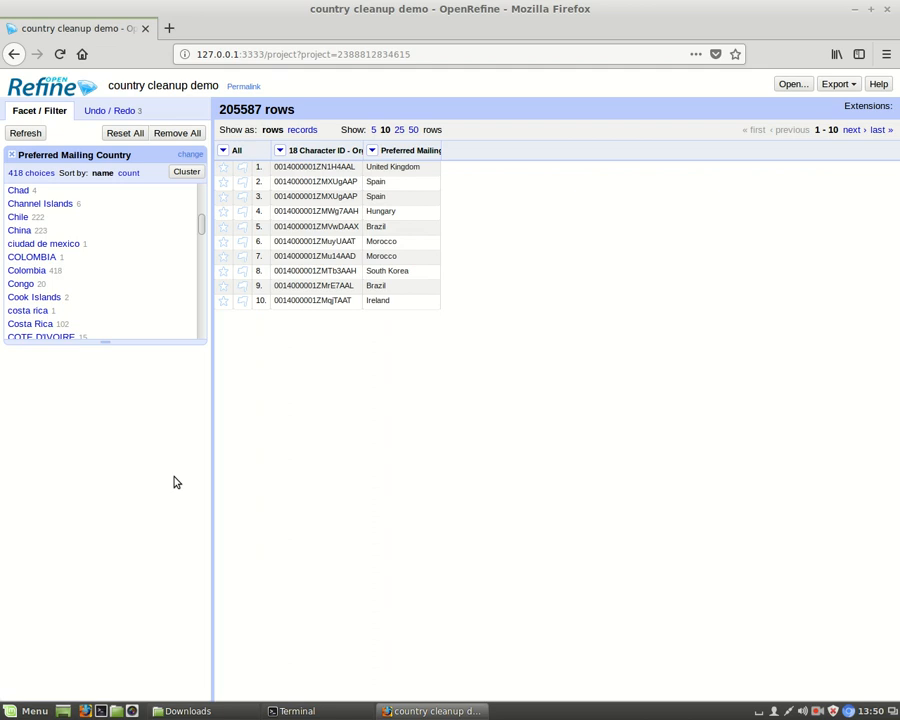
mouse_move(204, 232)
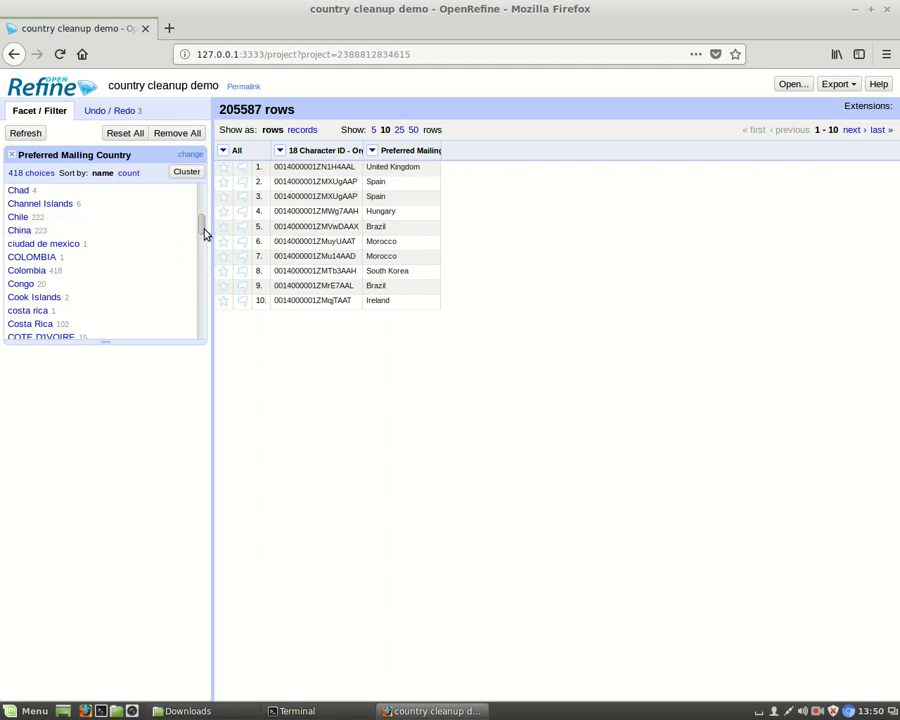
scroll("down", 3)
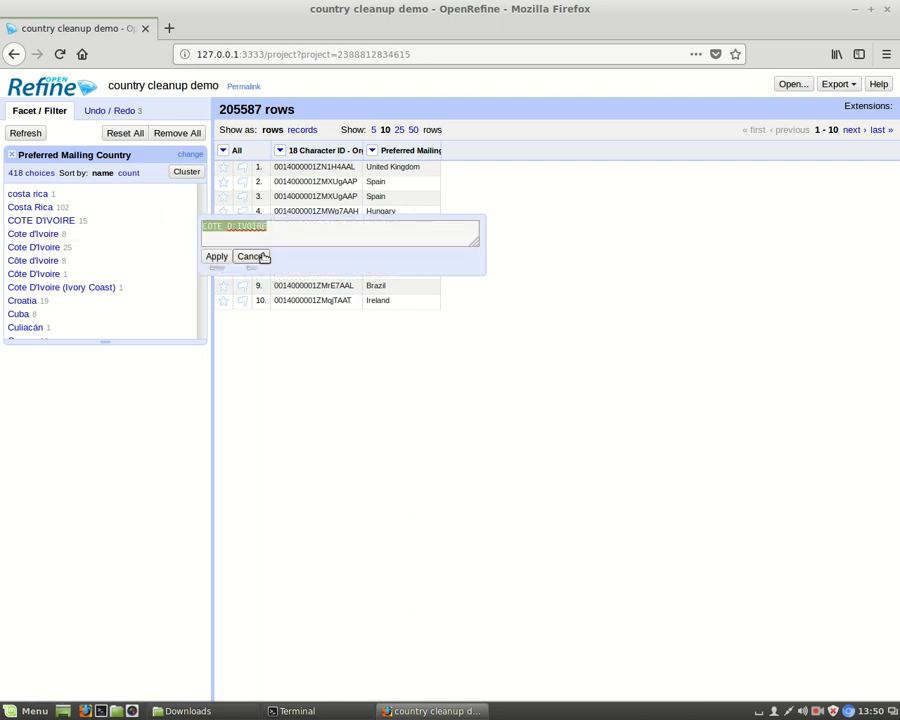
Step: Cancel the facet choice edit and start clustering, revealing 41 key-collision clusters
left_click(244, 256)
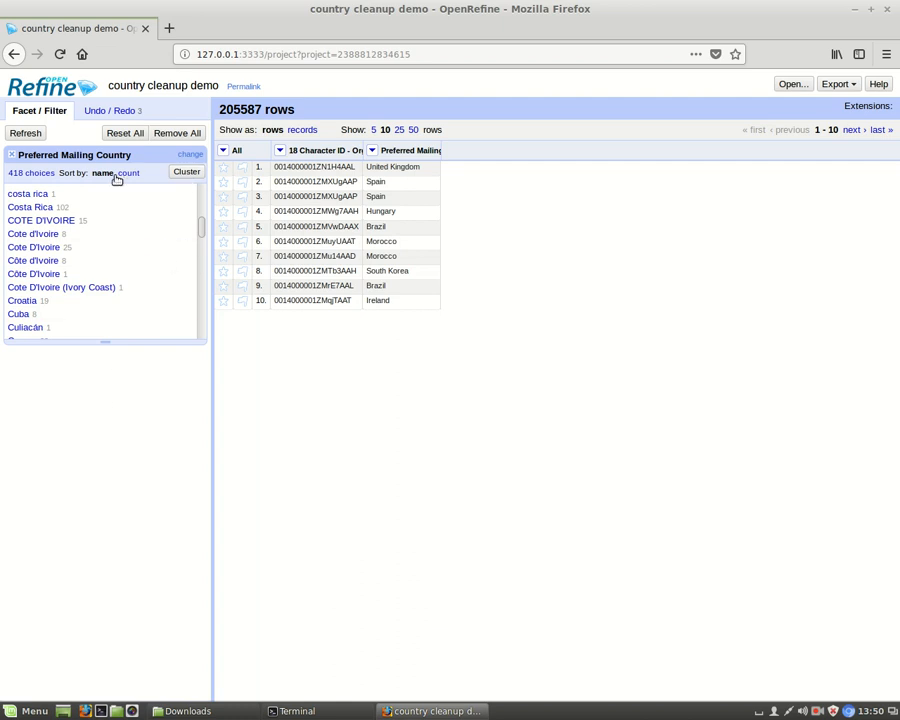
left_click(186, 172)
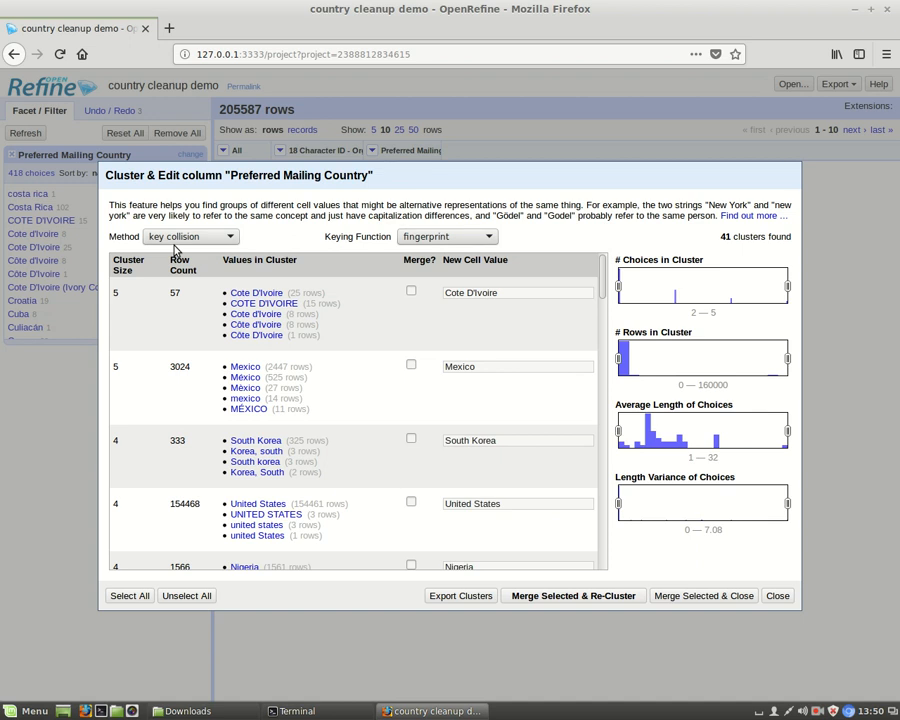
left_click(444, 236)
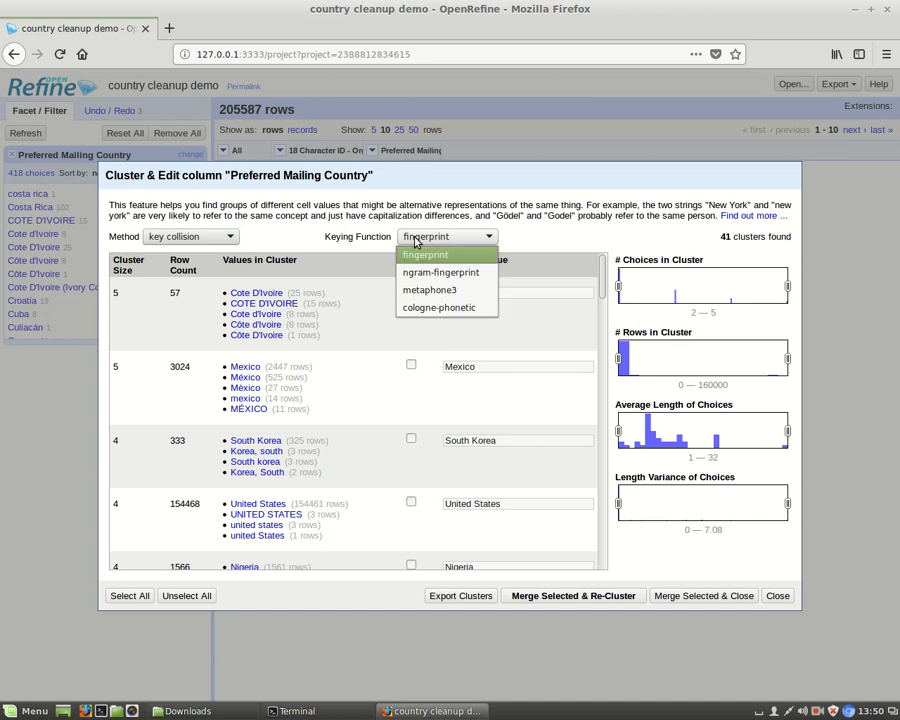
left_click(428, 254)
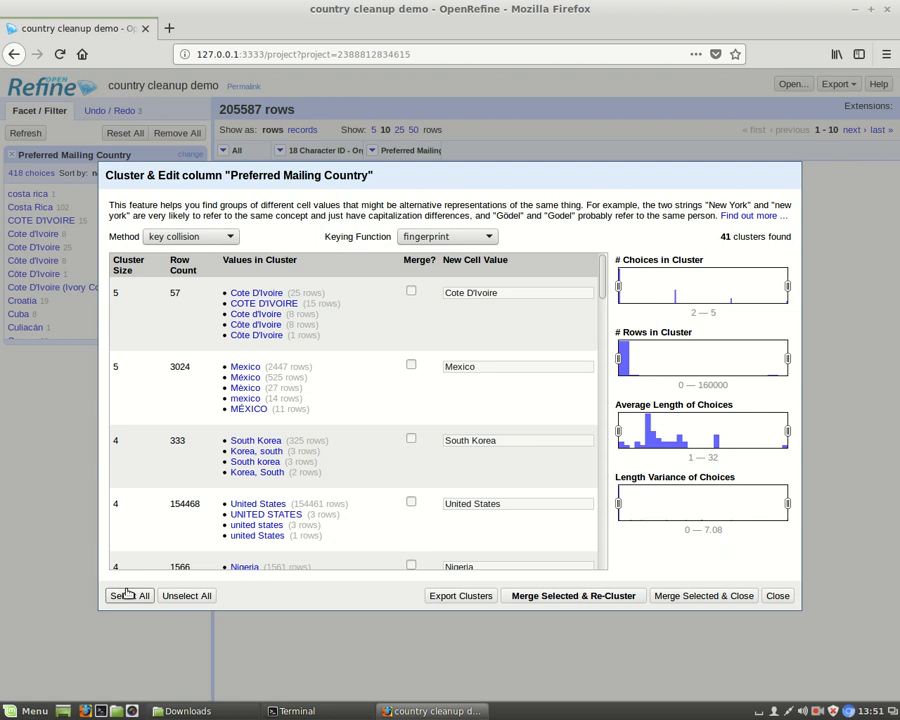
left_click(128, 596)
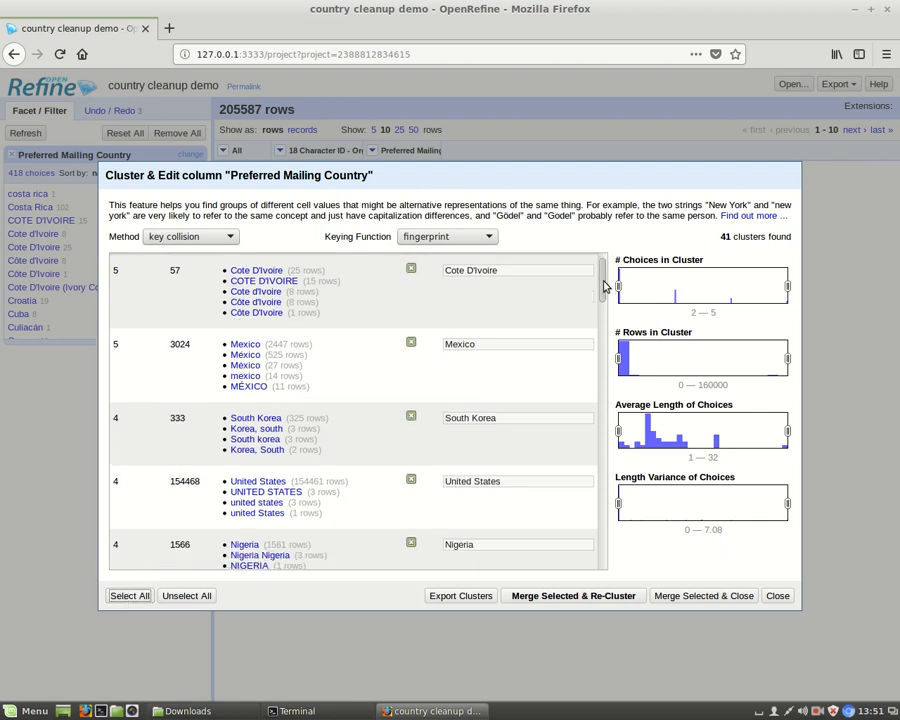
scroll("down", 3)
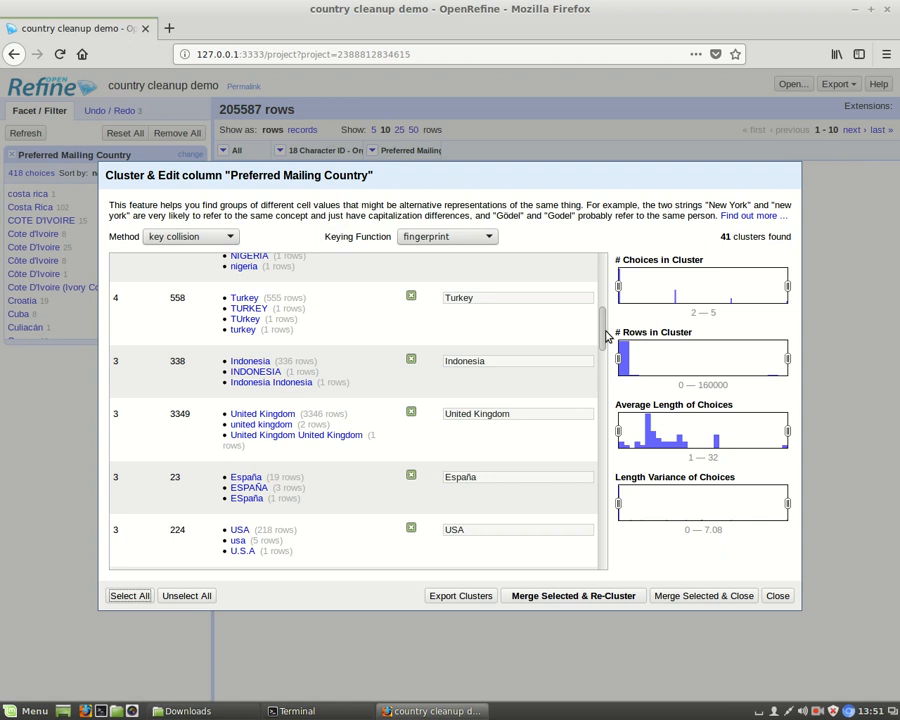
scroll("down", 3)
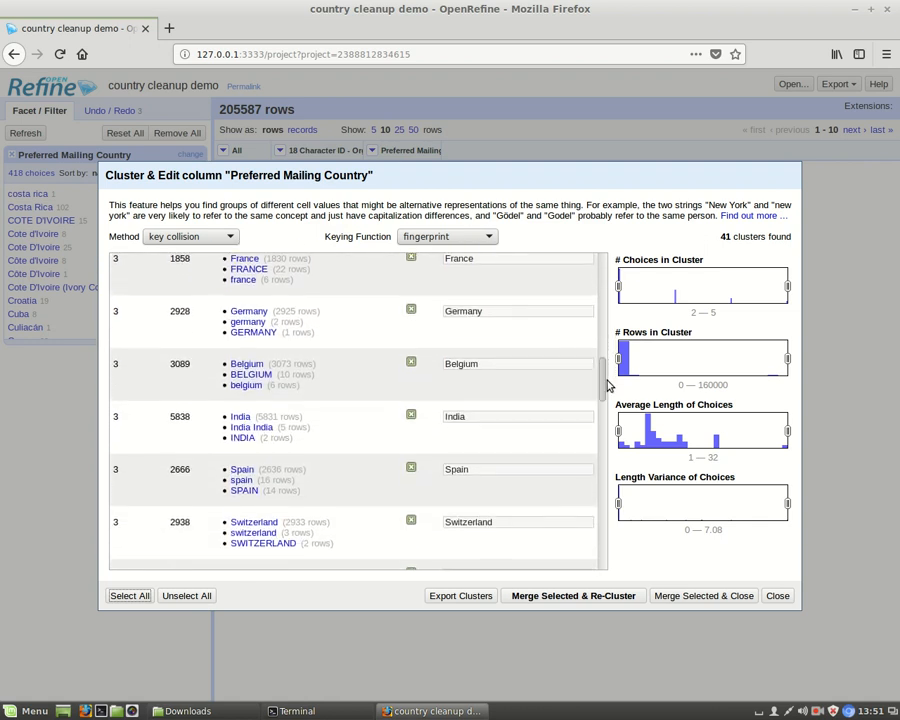
scroll("down", 3)
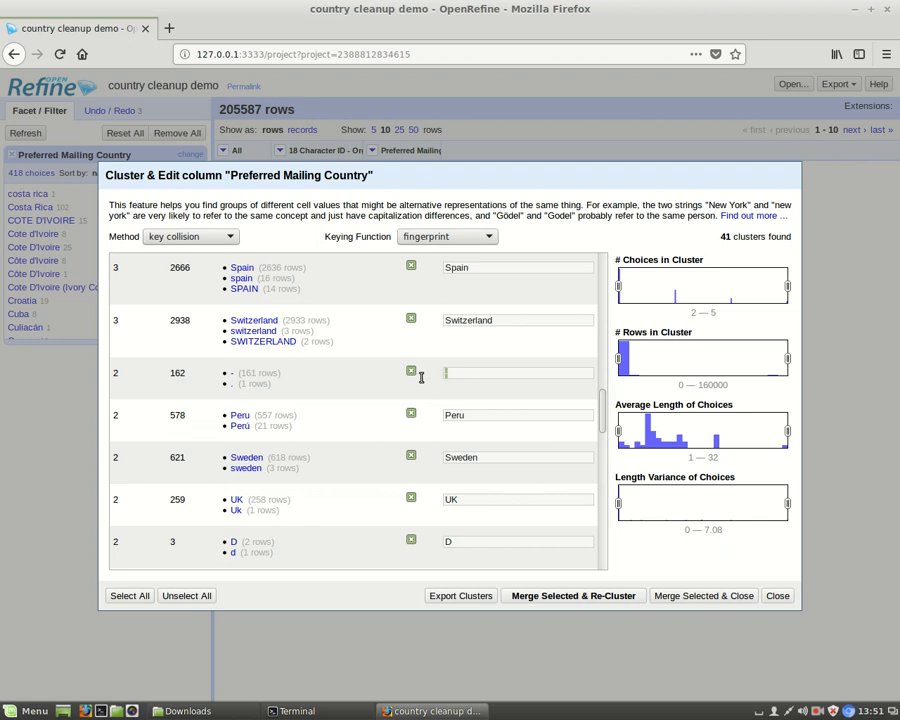
scroll("down", 3)
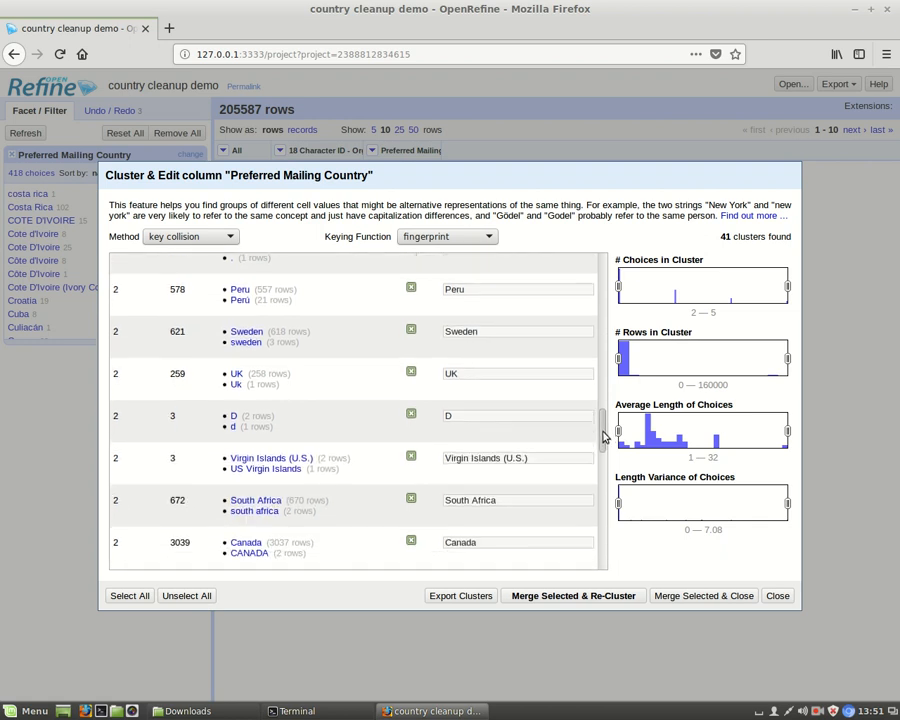
scroll("down", 3)
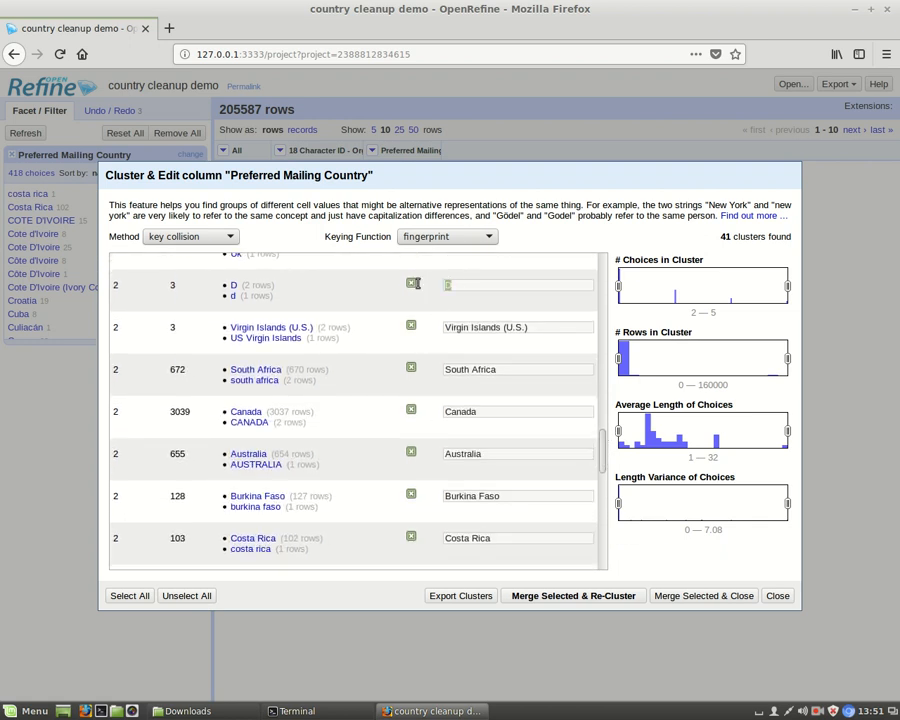
scroll("down", 3)
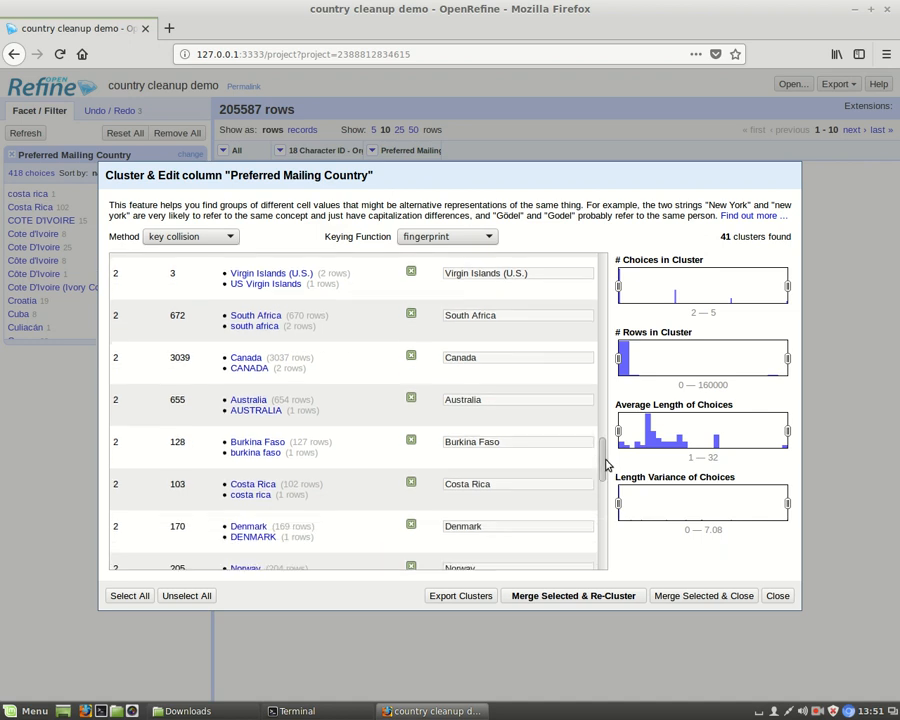
scroll("down", 3)
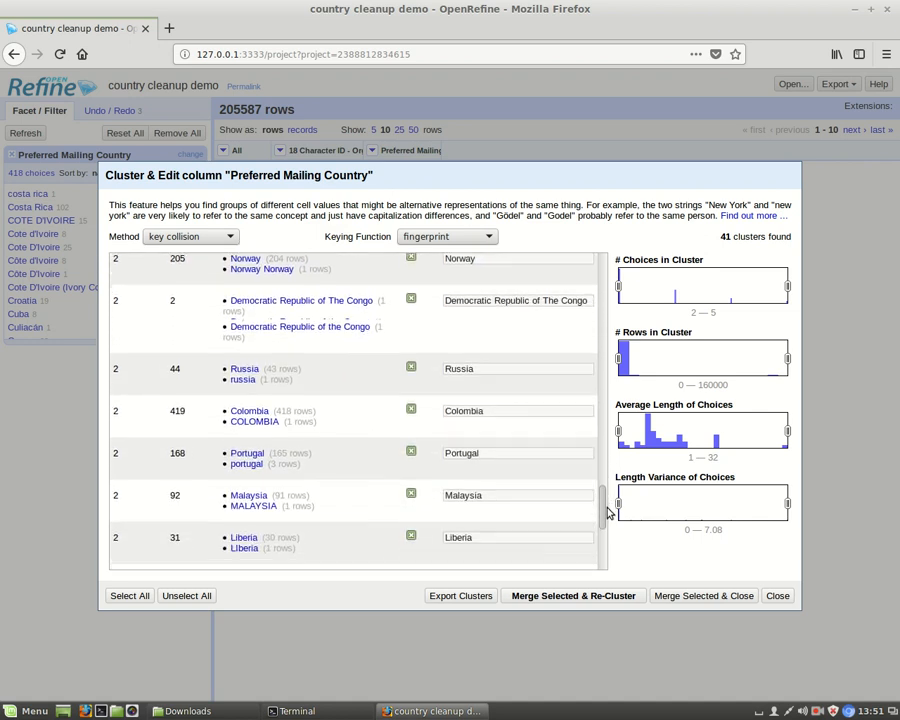
scroll("down", 3)
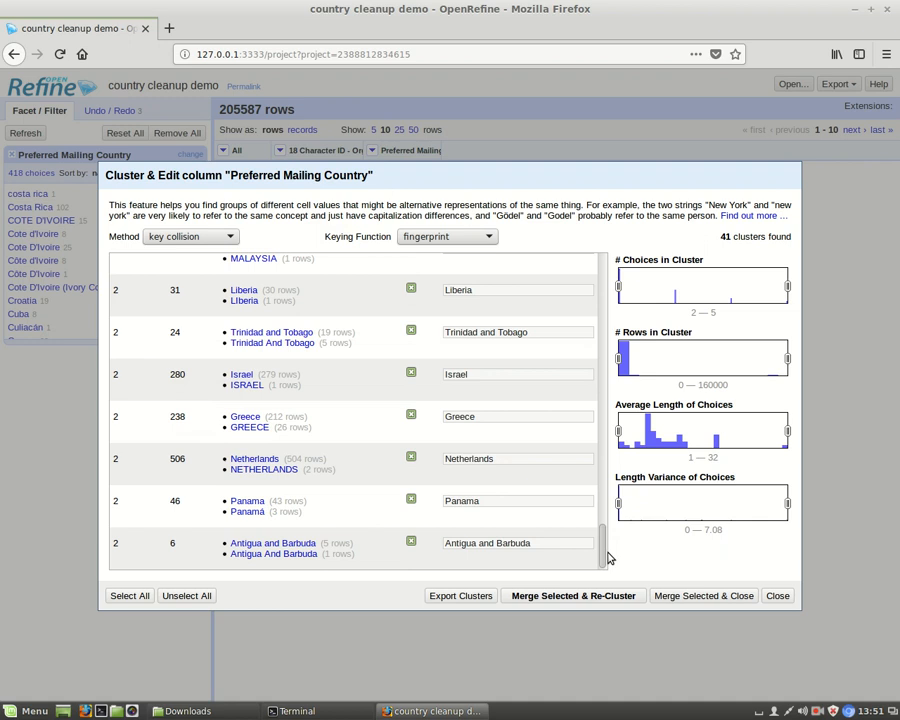
left_click(572, 596)
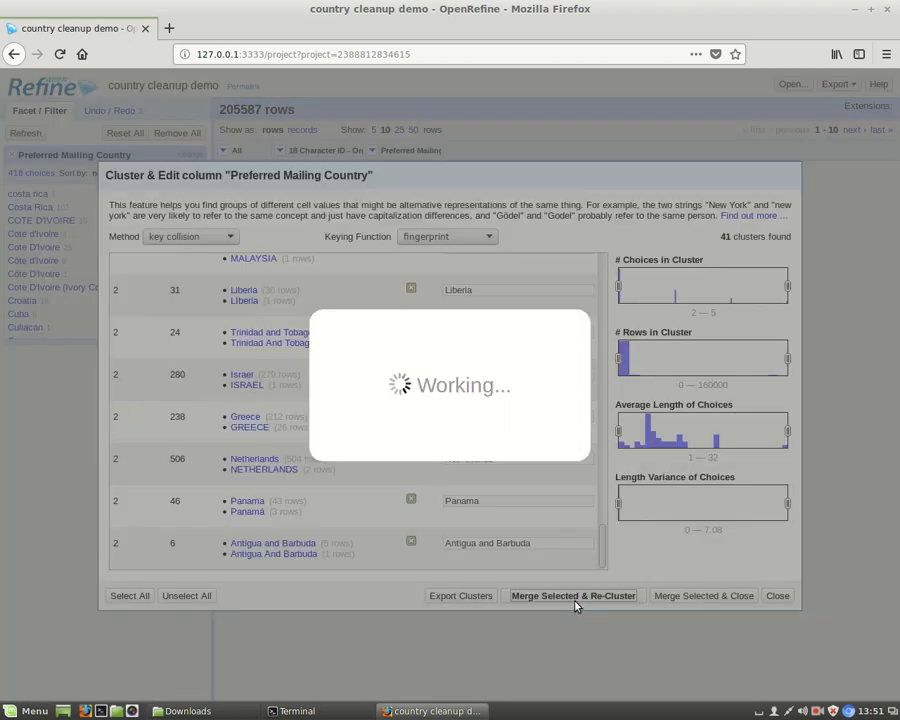
Step: Switch the keying function from fingerprint to metaphone3, yielding 32 clusters
left_click(572, 596)
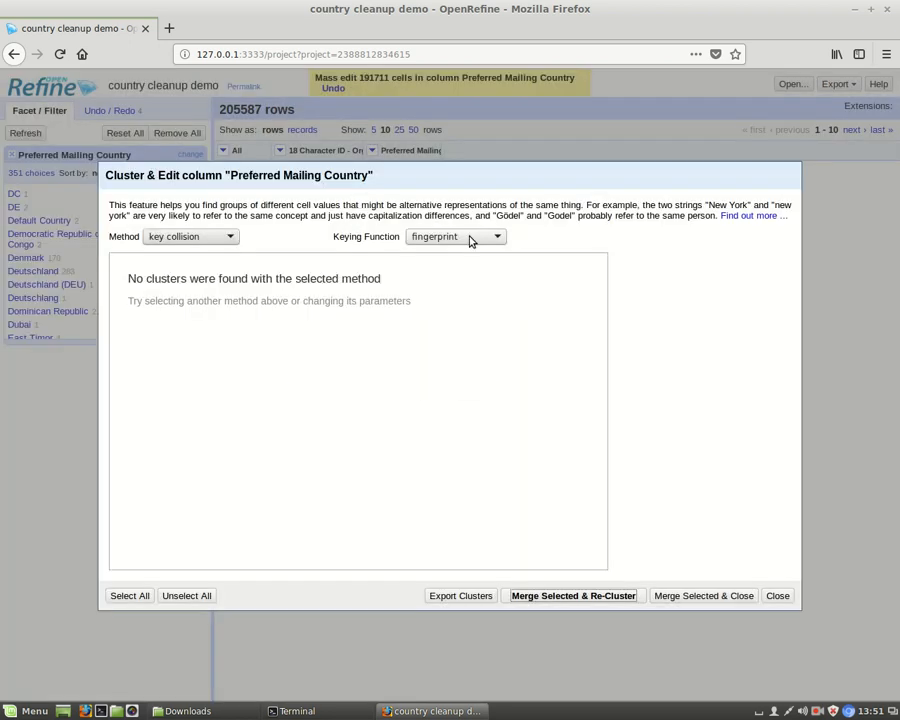
left_click(456, 236)
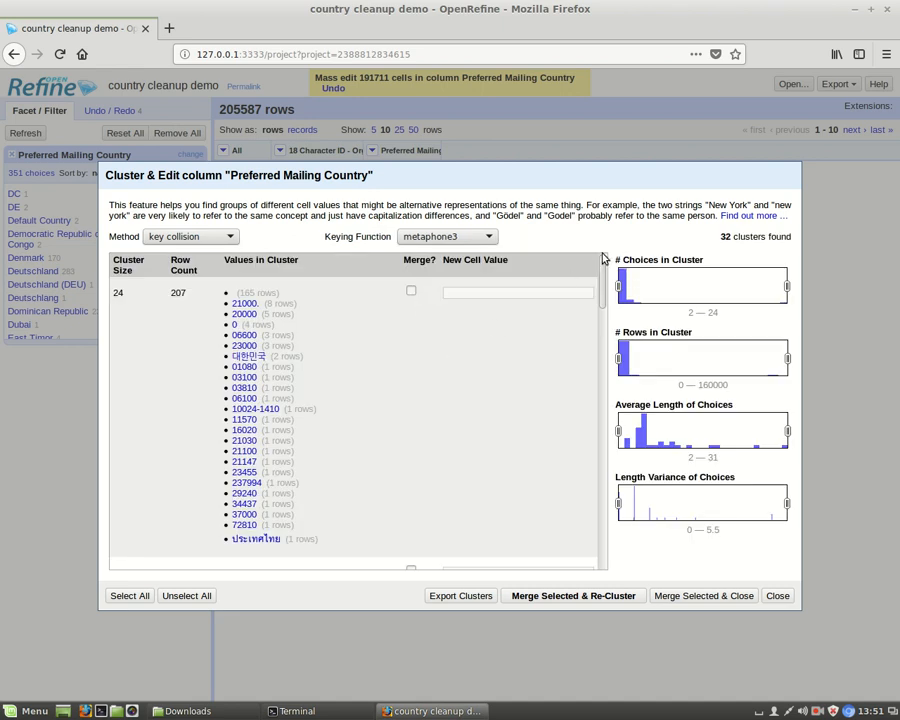
Step: Merge the United States / United States of America cluster into United States and re-cluster
scroll("down", 3)
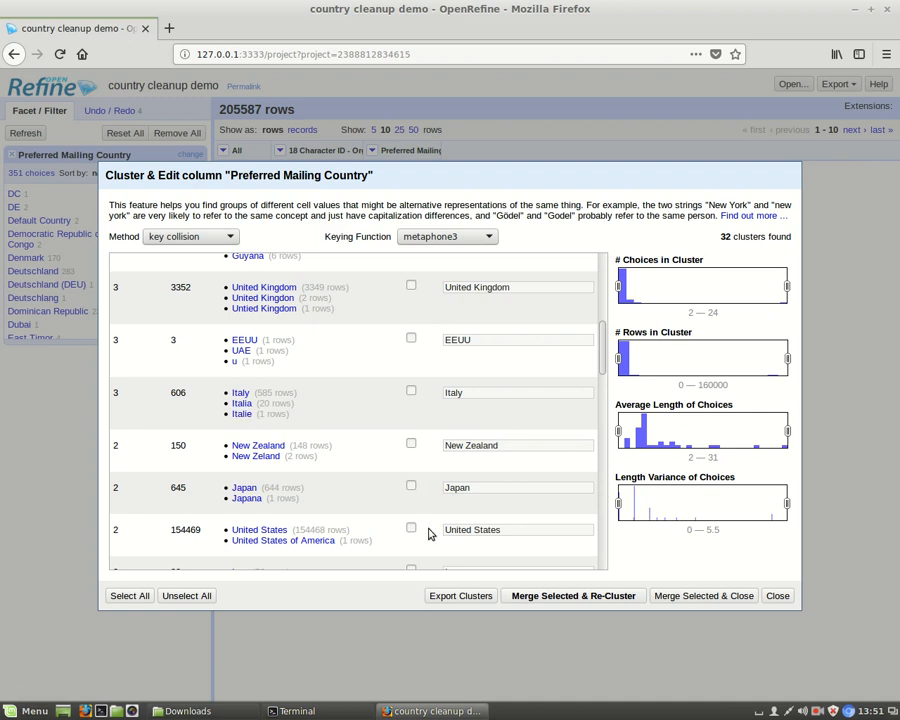
left_click(412, 528)
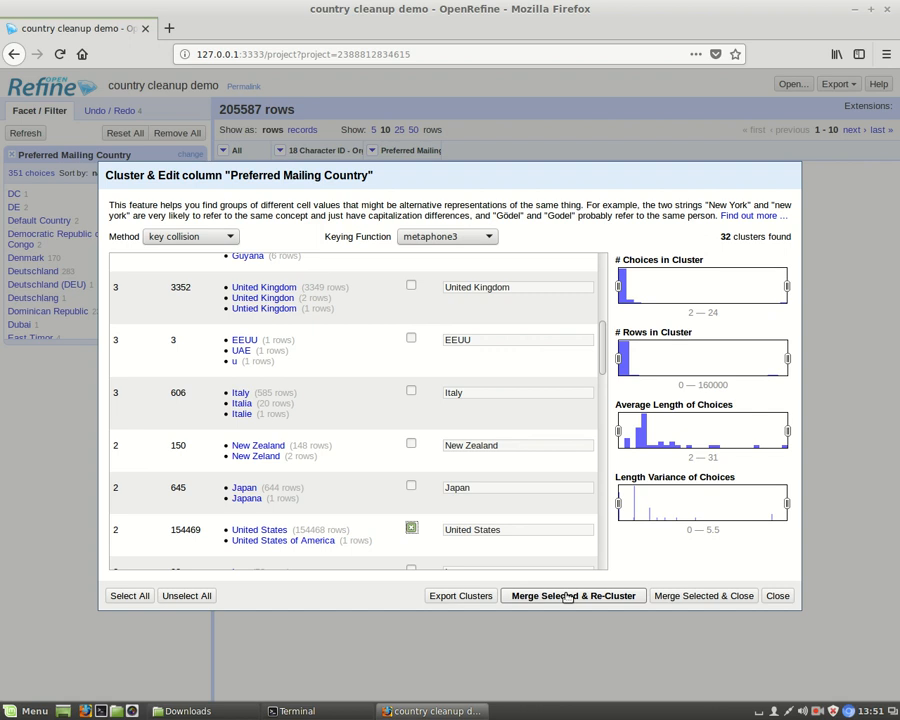
left_click(572, 596)
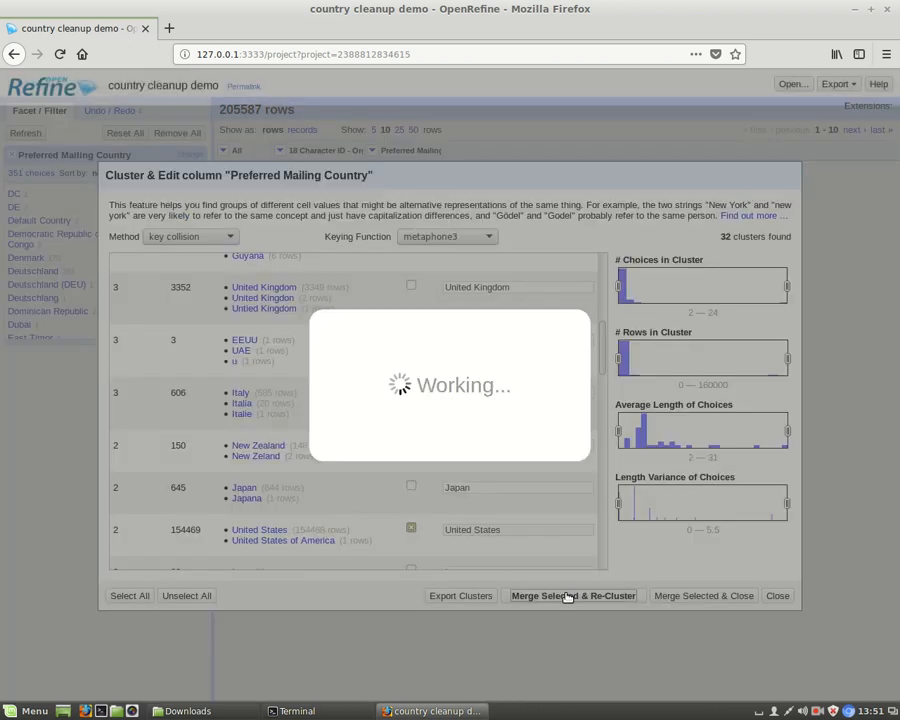
left_click(572, 596)
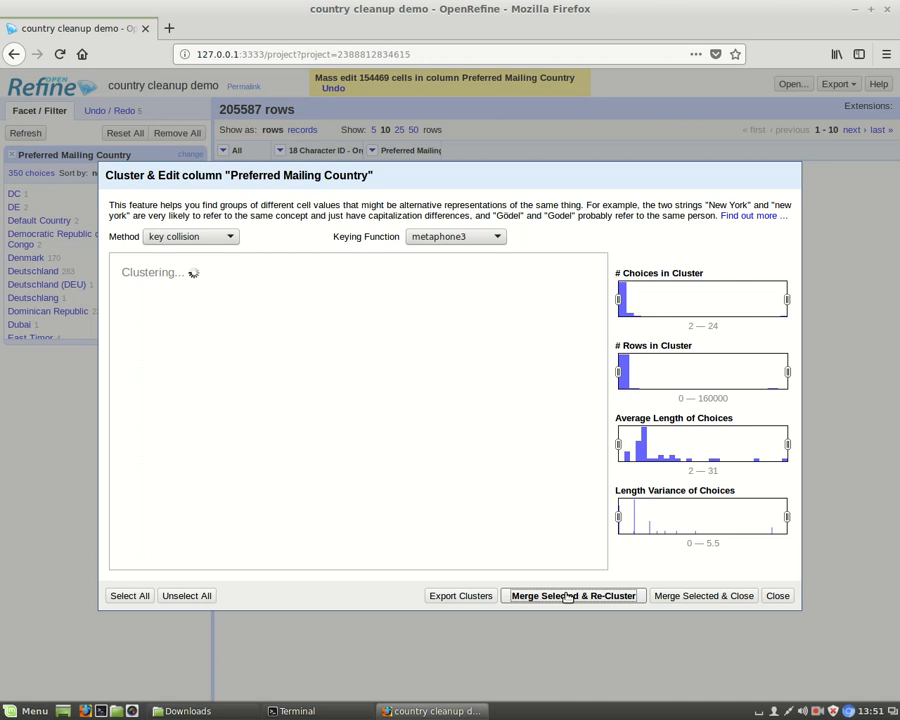
Step: Let re-clustering finish, leaving 31 metaphone3 clusters led by stray numeric values
left_click(572, 596)
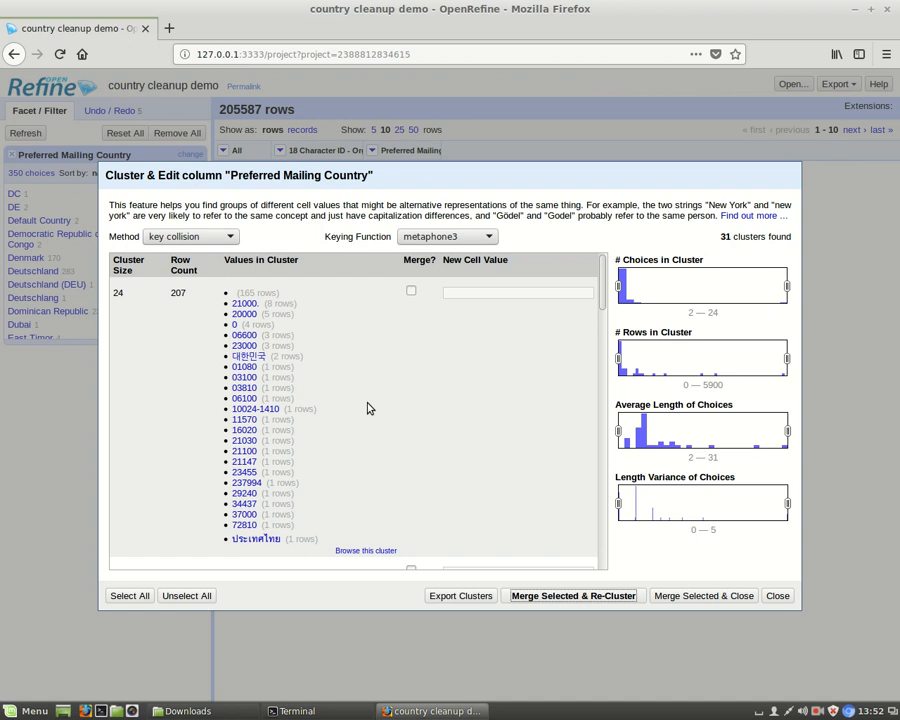
mouse_move(698, 552)
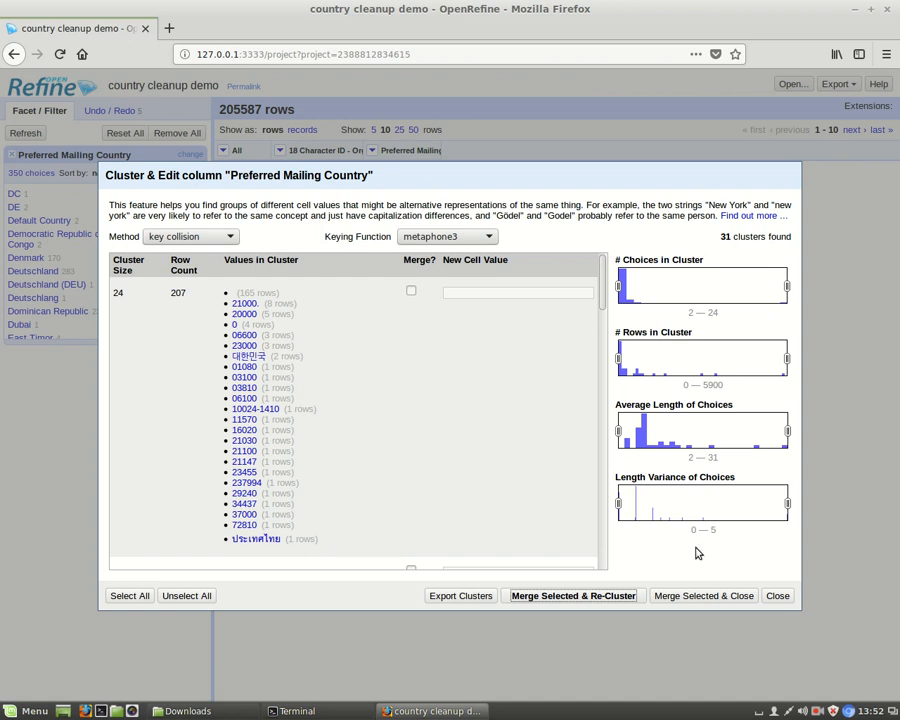